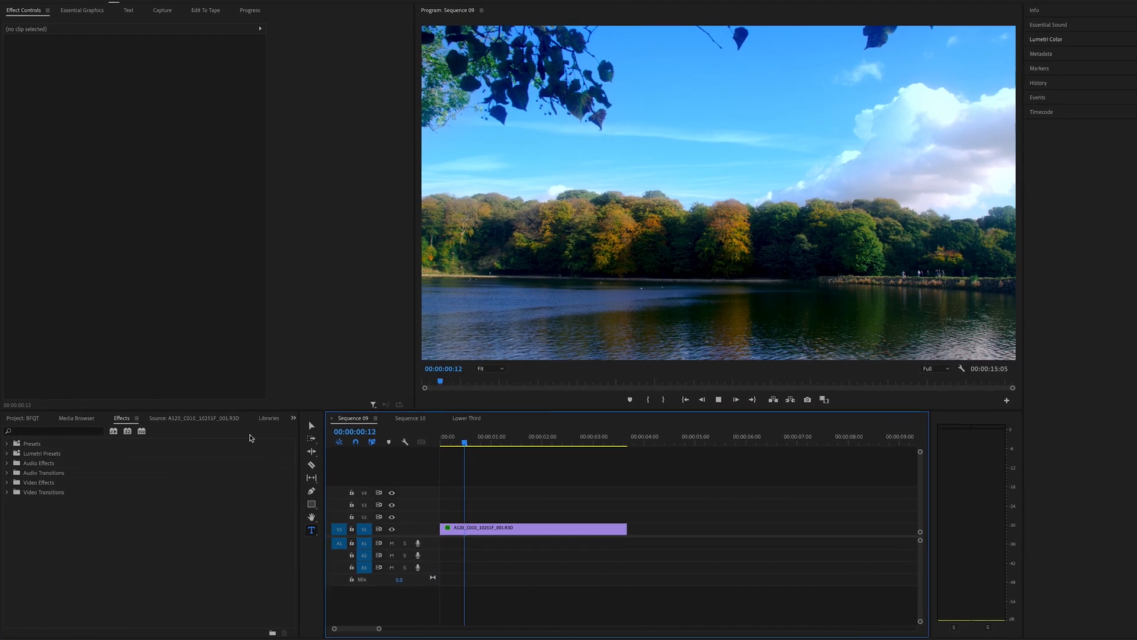
# Show the Project panel's new-item menu for Sequence 09's project.
pyautogui.click(23, 417)
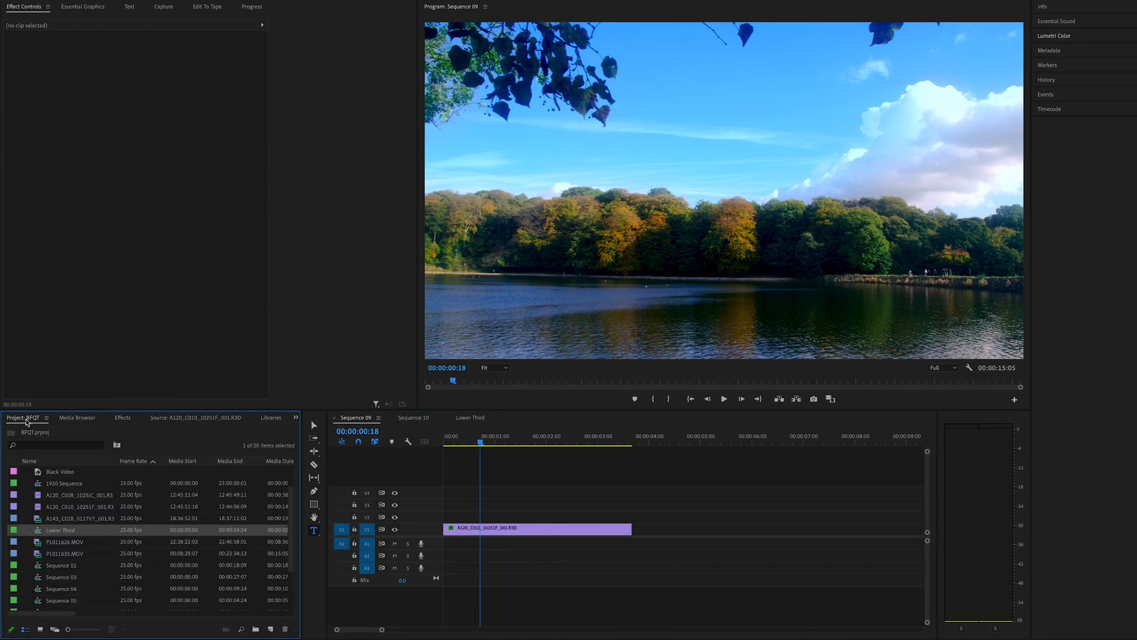
pyautogui.click(270, 628)
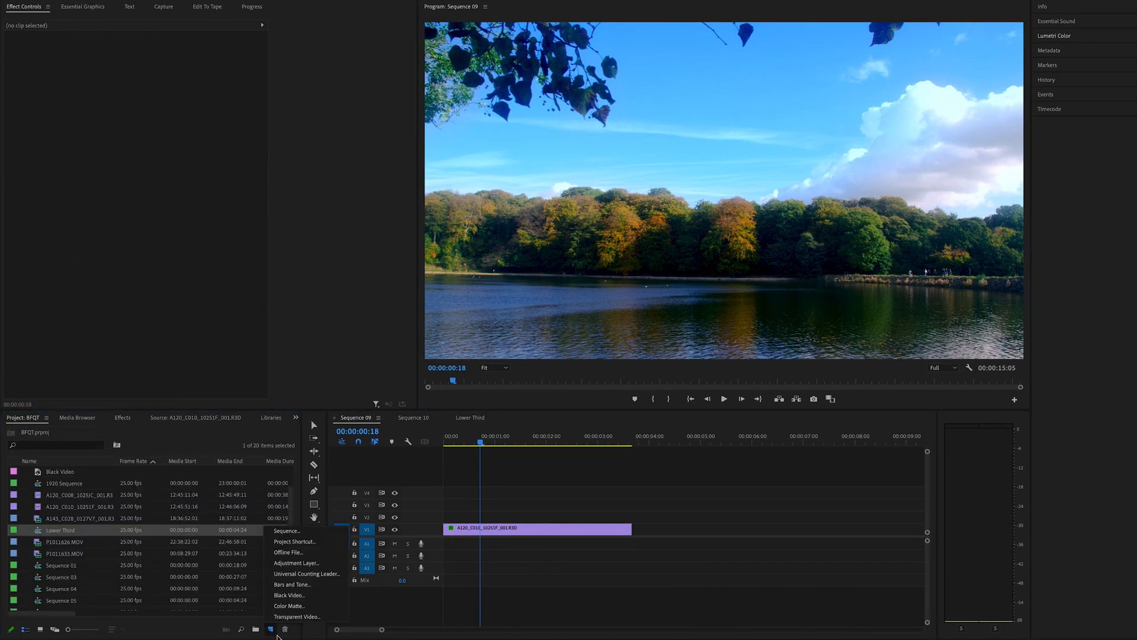
# Create a Black Video clip with default settings for stacking on V2 and V3.
pyautogui.click(289, 595)
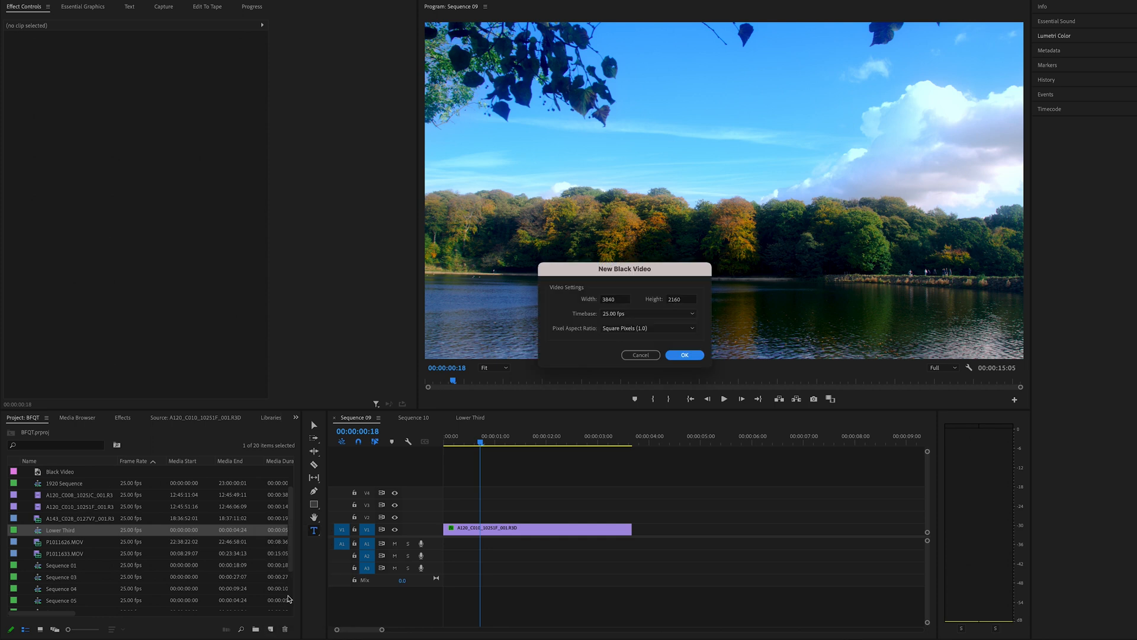
pyautogui.click(683, 355)
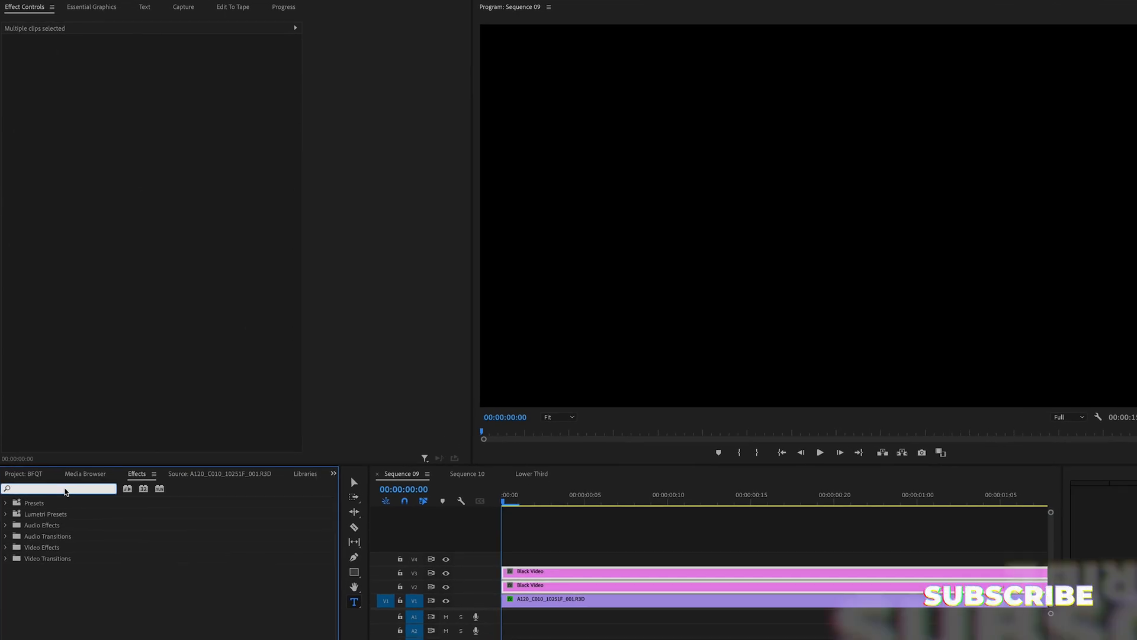
# Find the Crop effect by searching 'crop' and select the upper Black Video clip.
pyautogui.write('crop')
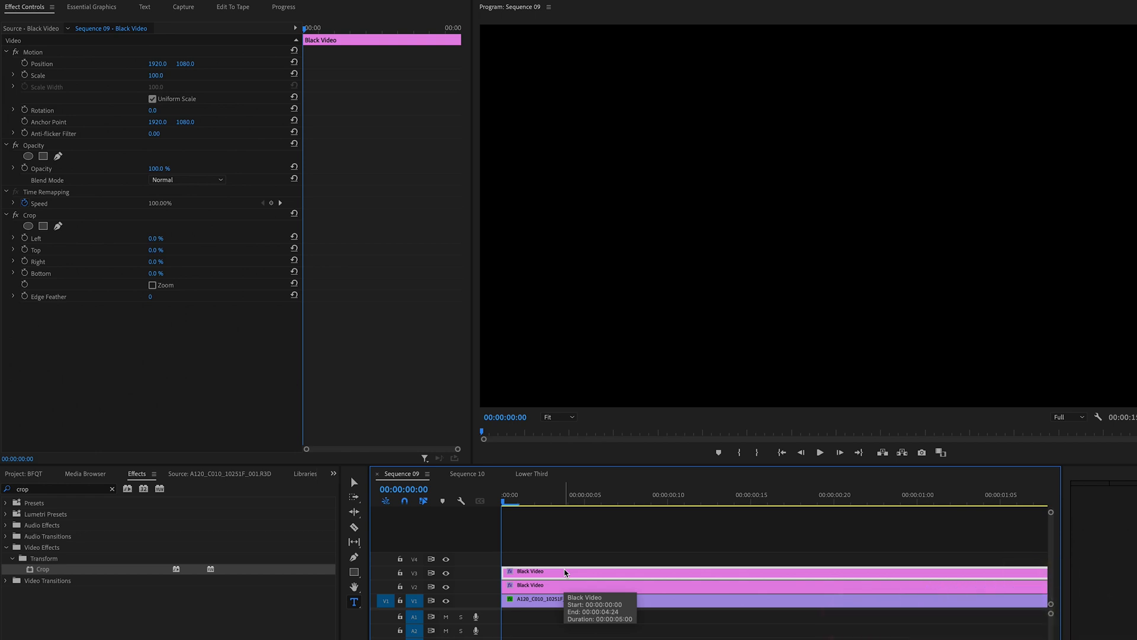
pyautogui.click(555, 494)
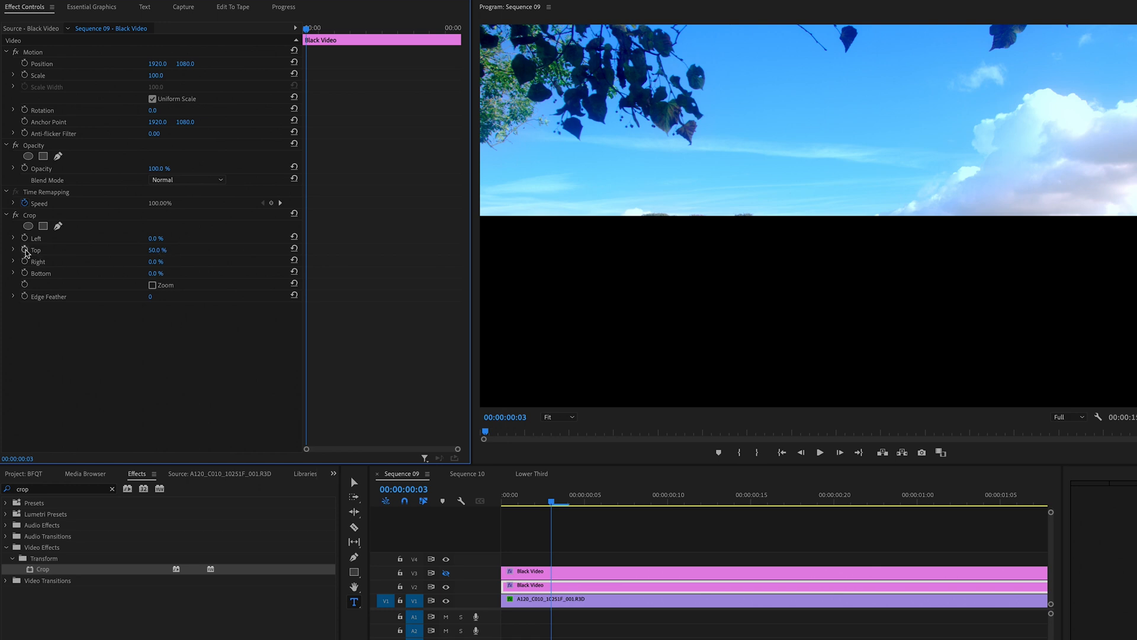
# Keyframe Crop Top 50% on one black clip and Crop Bottom 50% on the other.
pyautogui.click(23, 250)
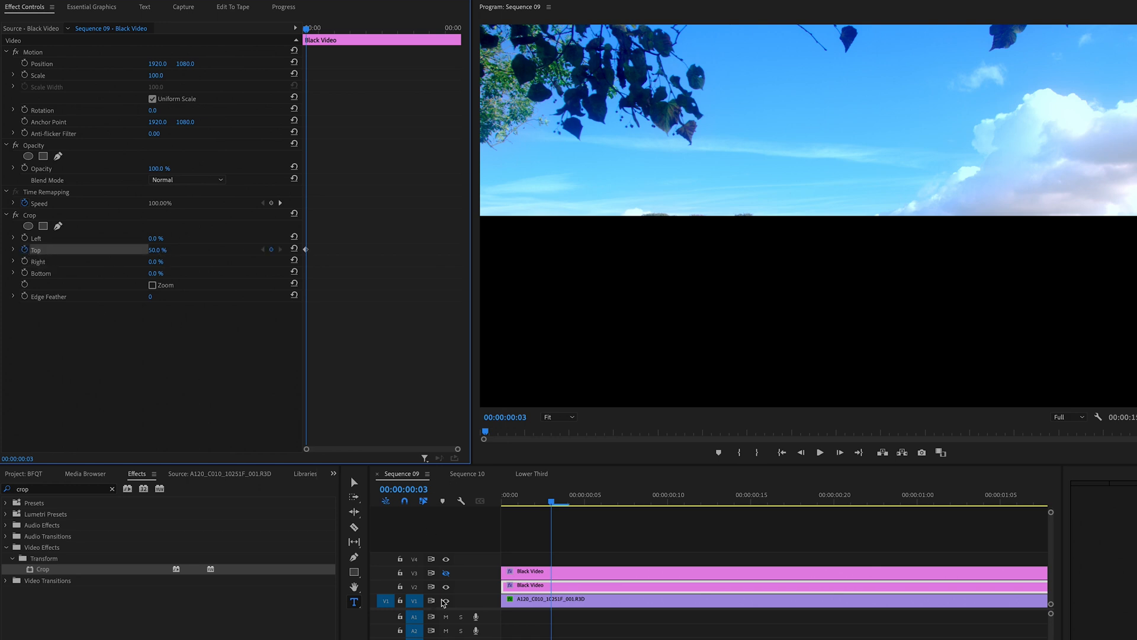
pyautogui.click(447, 572)
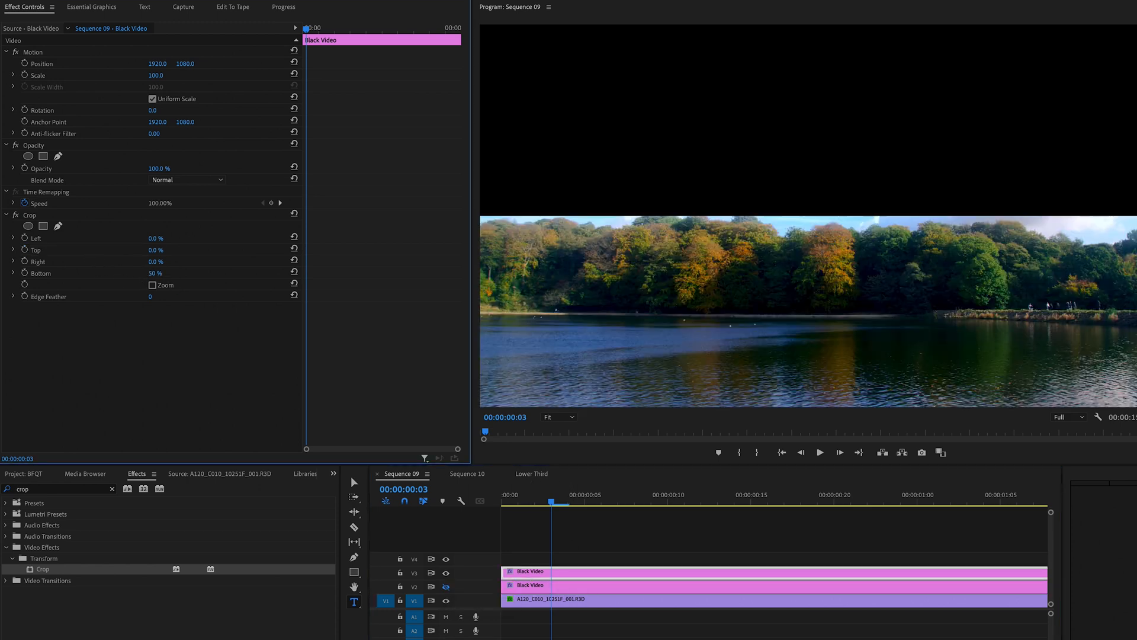
pyautogui.click(40, 272)
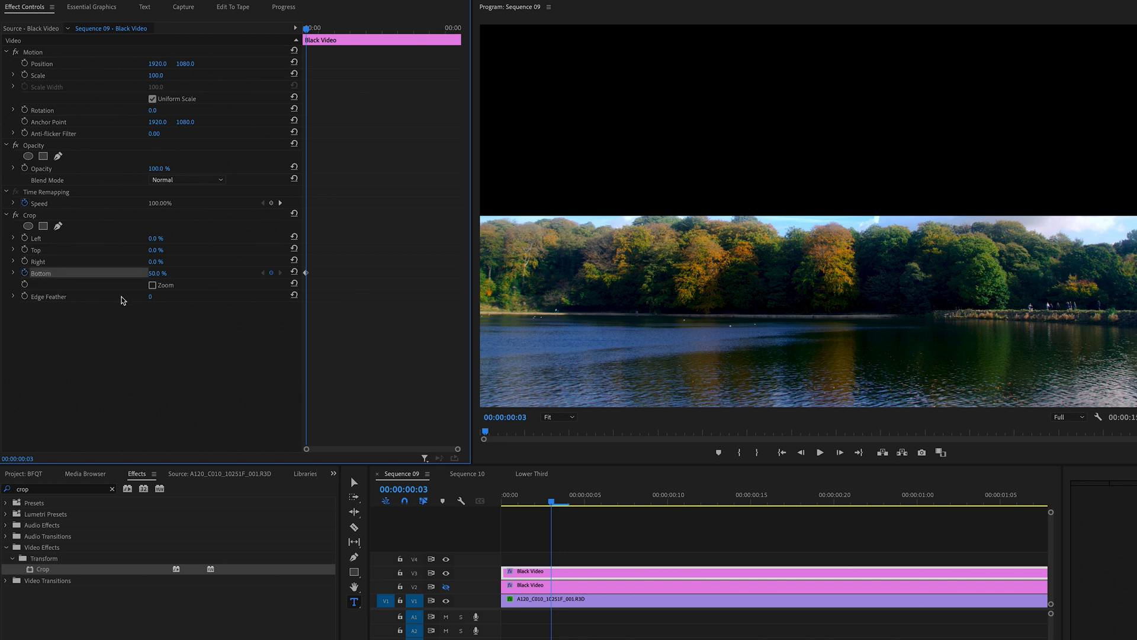
pyautogui.click(889, 501)
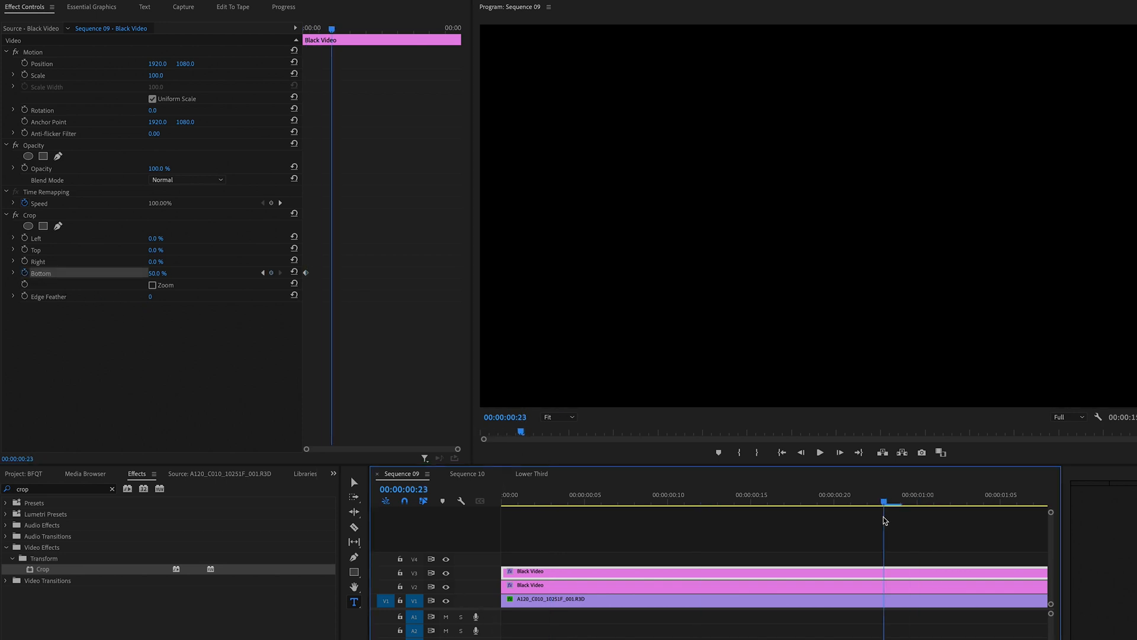
pyautogui.moveTo(893, 521)
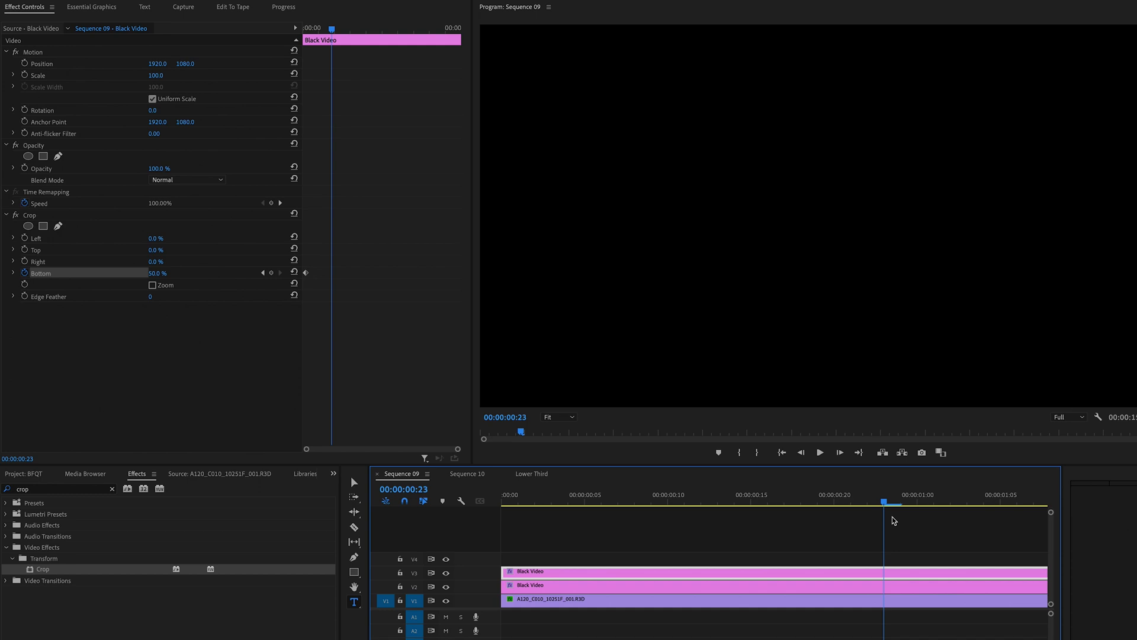
# Add end keyframes at about 1 second with crops at 100% and preview the reveal.
pyautogui.click(968, 494)
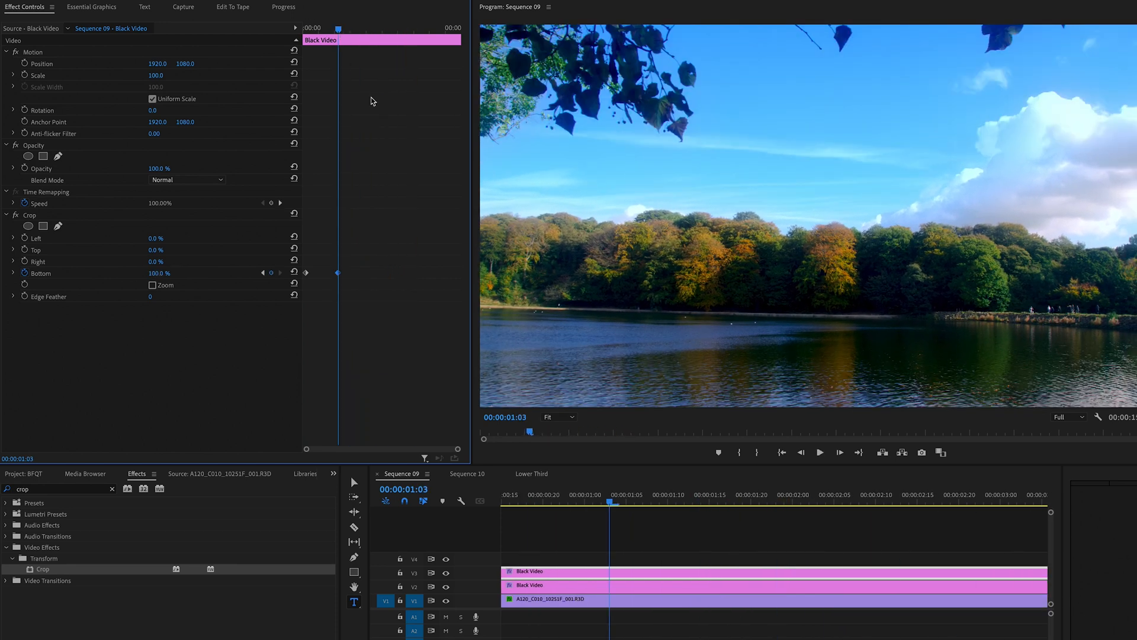
pyautogui.click(652, 501)
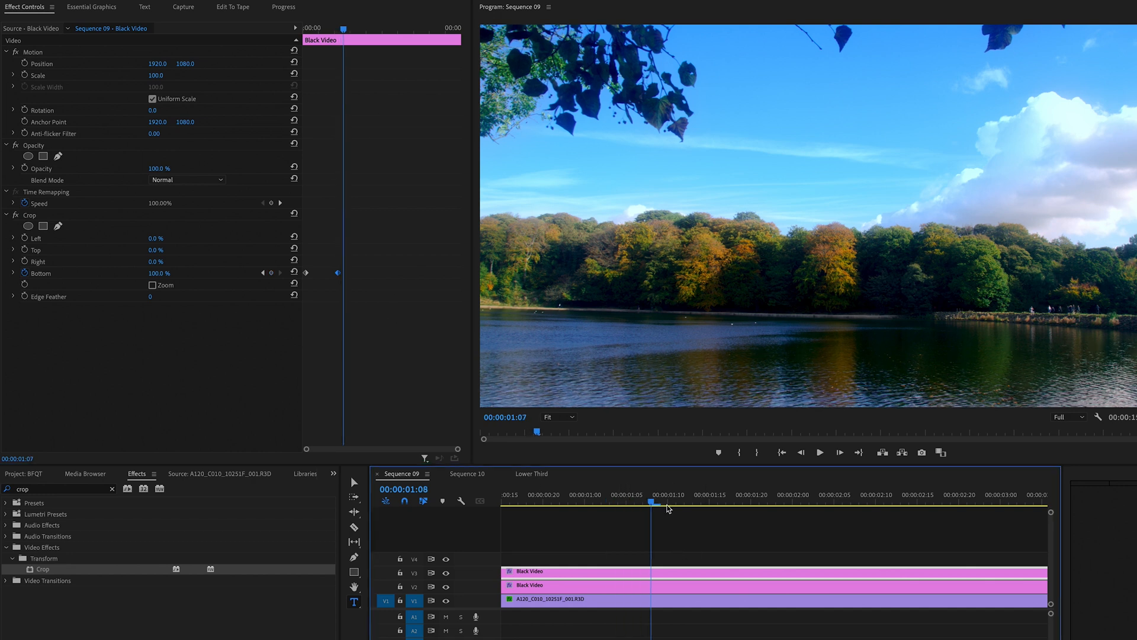